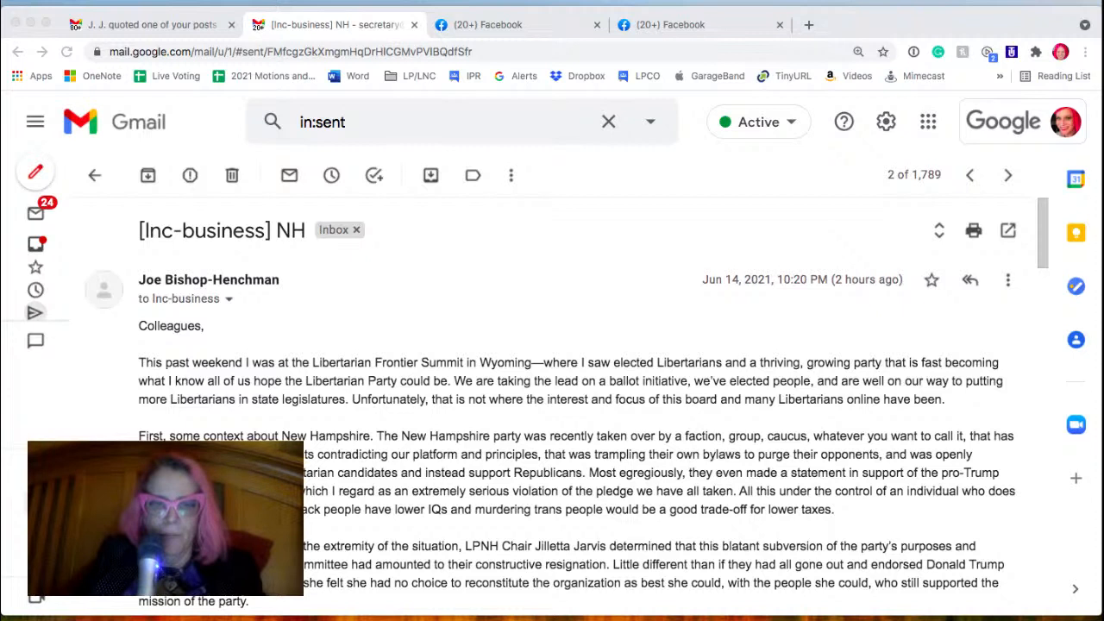
mouse_move(662, 343)
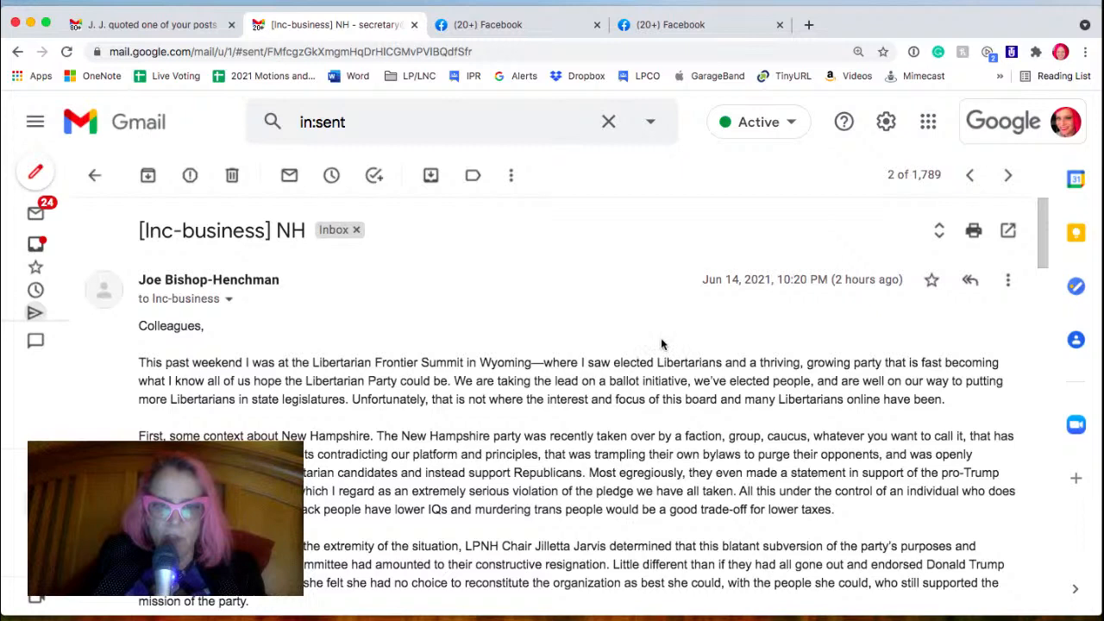
scroll("down", 3)
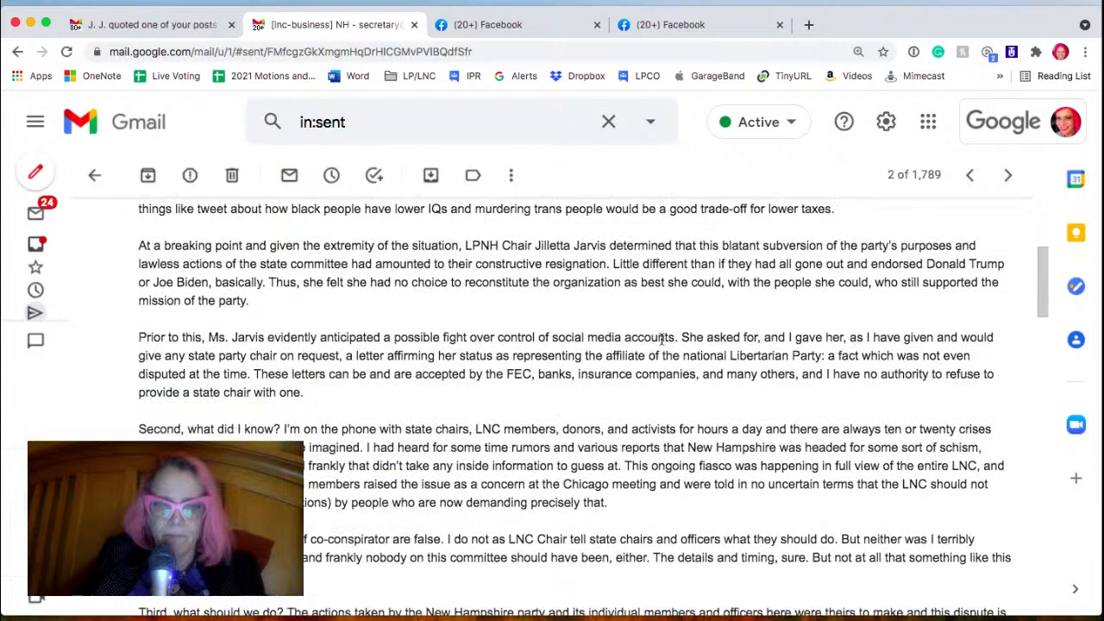
scroll("down", 3)
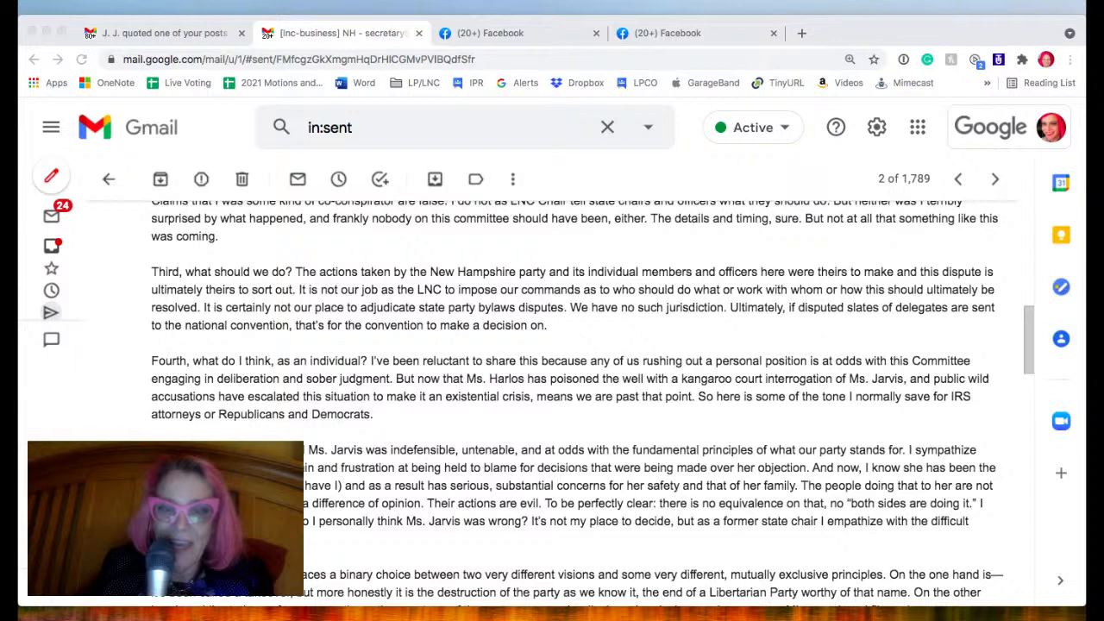
scroll("down", 3)
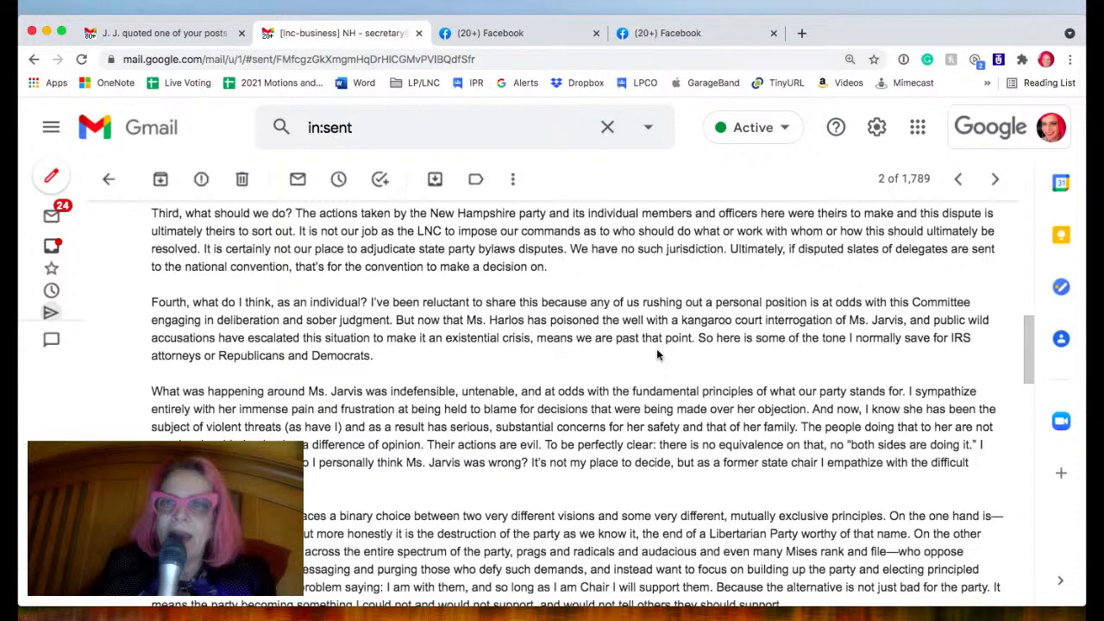
scroll("down", 3)
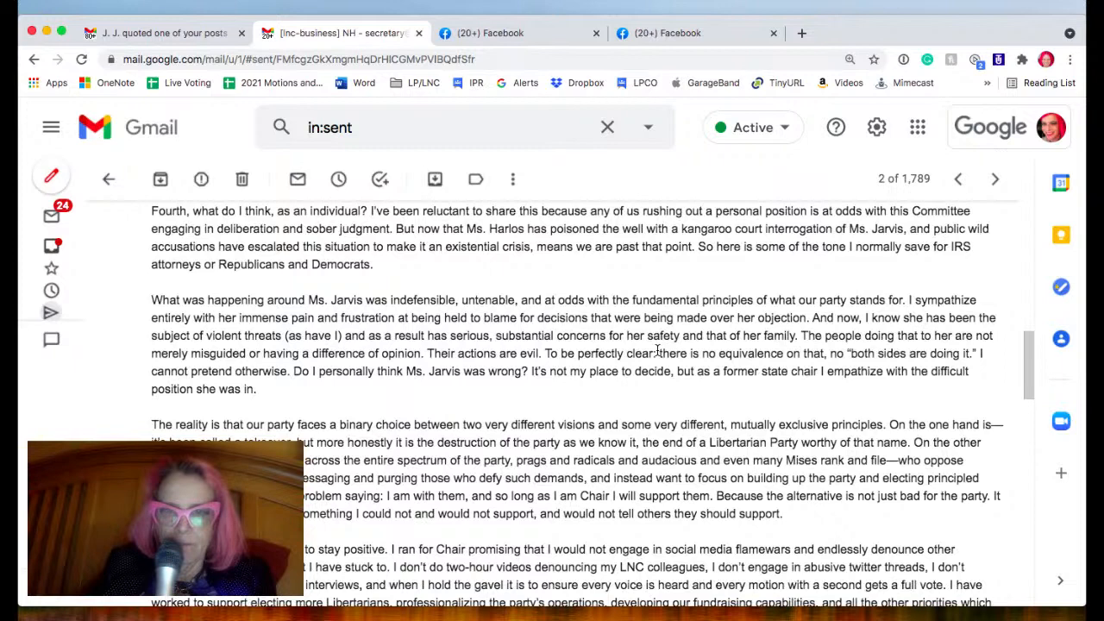
scroll("down", 3)
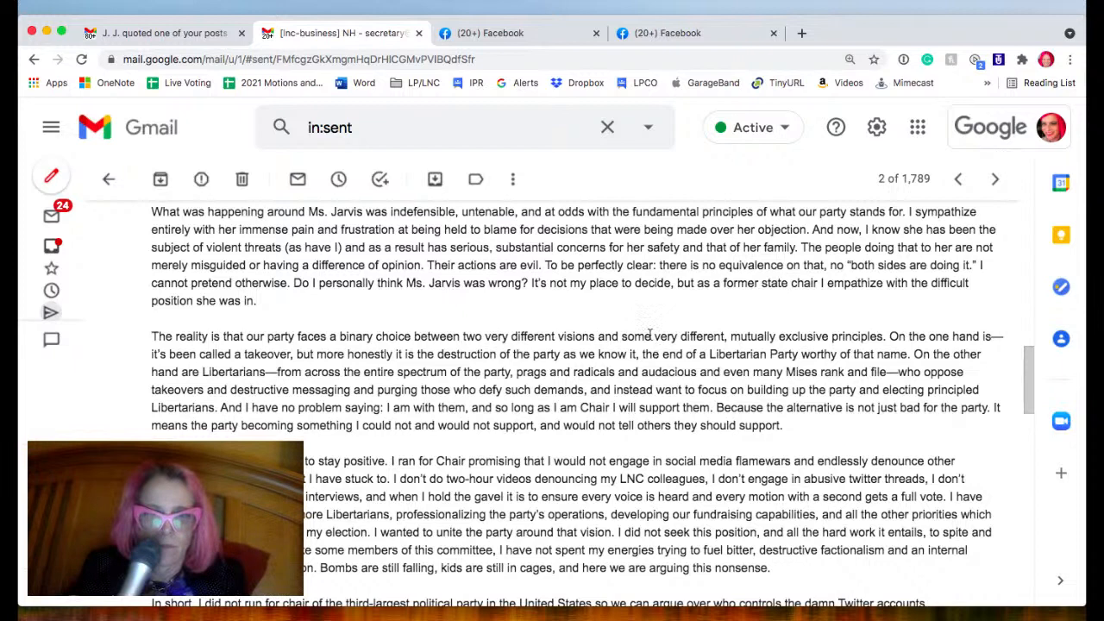
scroll("down", 3)
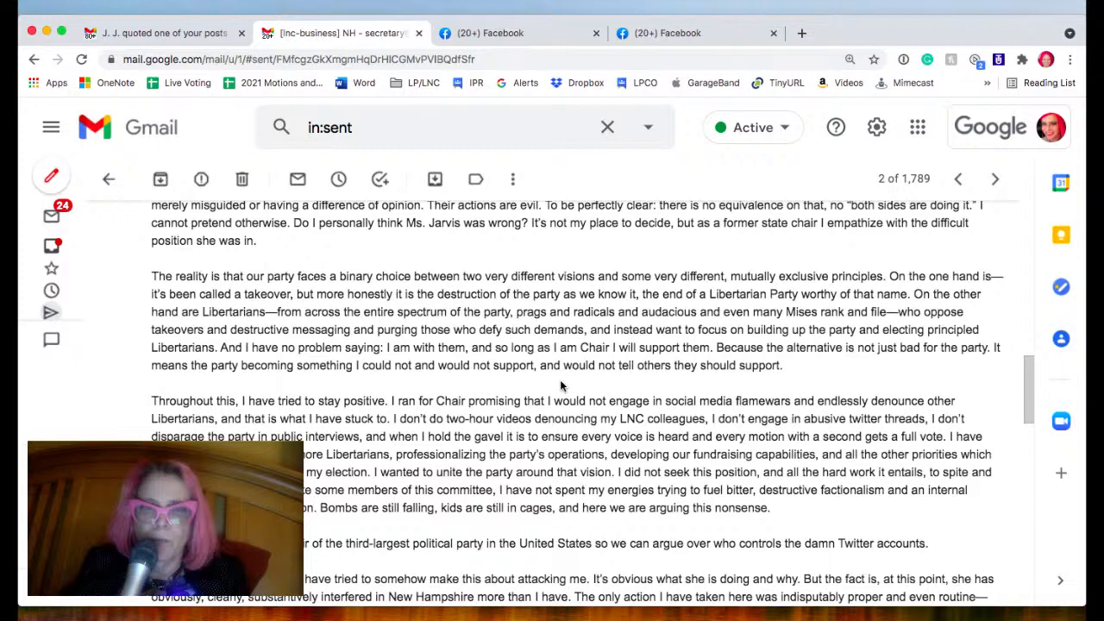
scroll("down", 3)
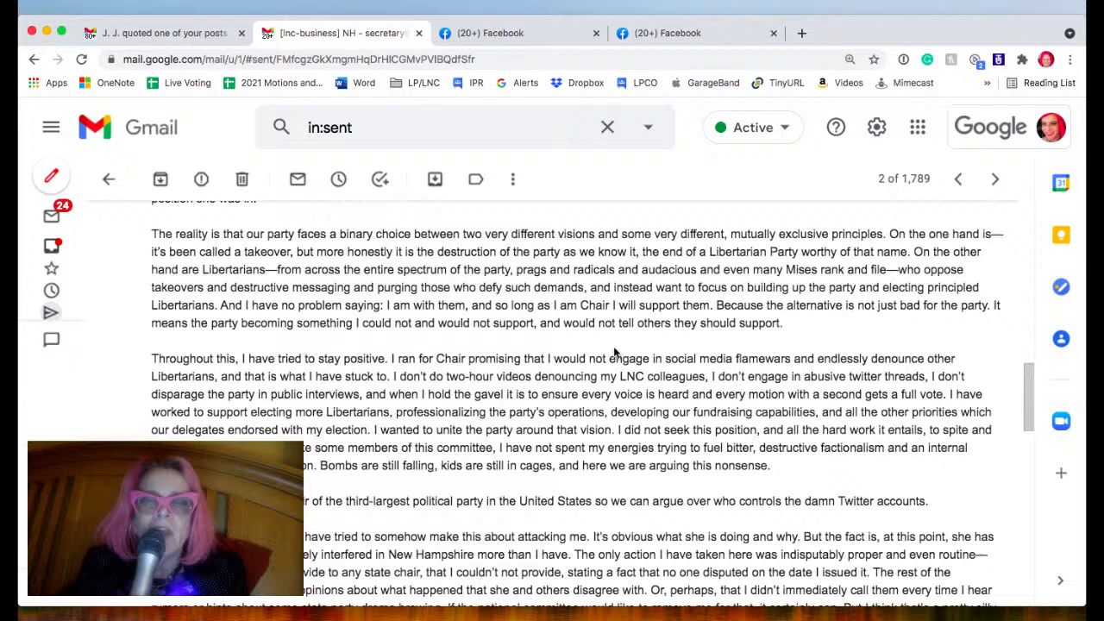
scroll("down", 3)
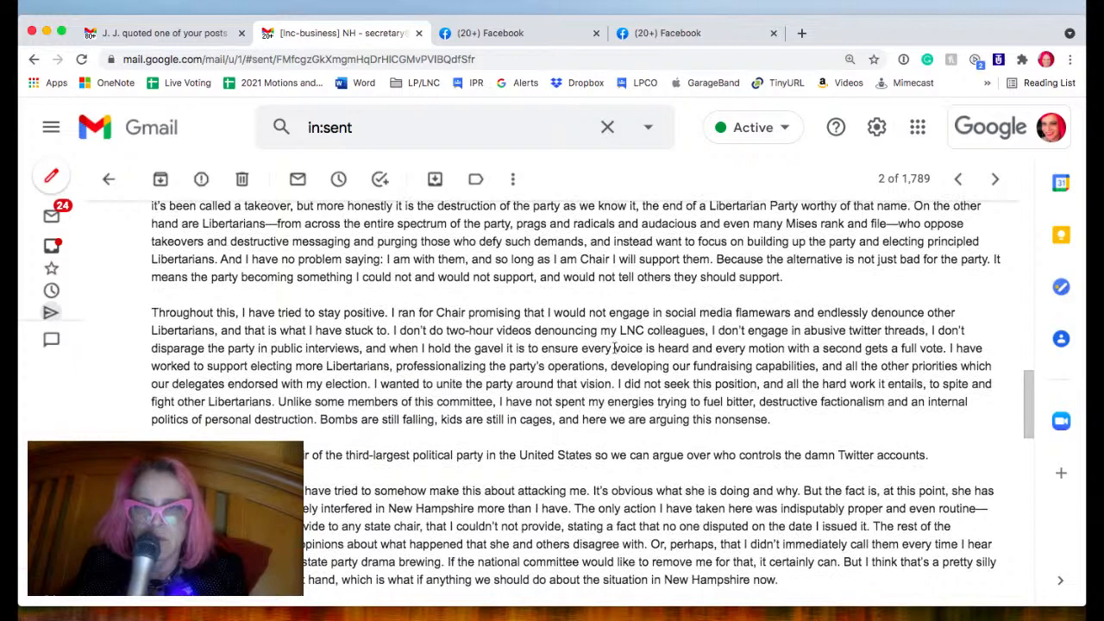
scroll("down", 3)
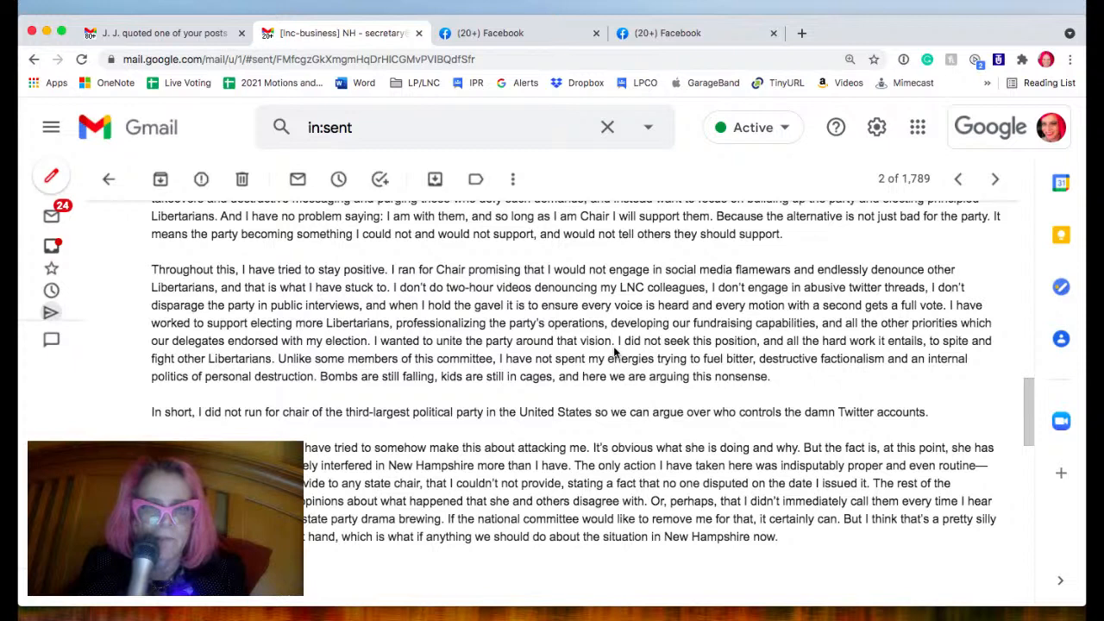
scroll("down", 3)
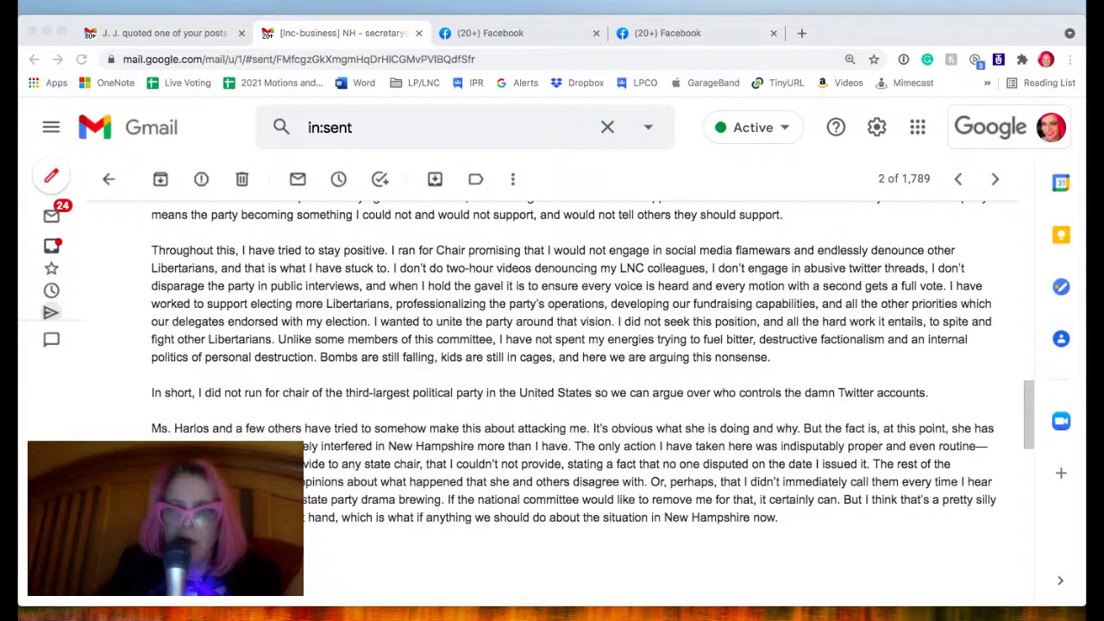
scroll("down", 3)
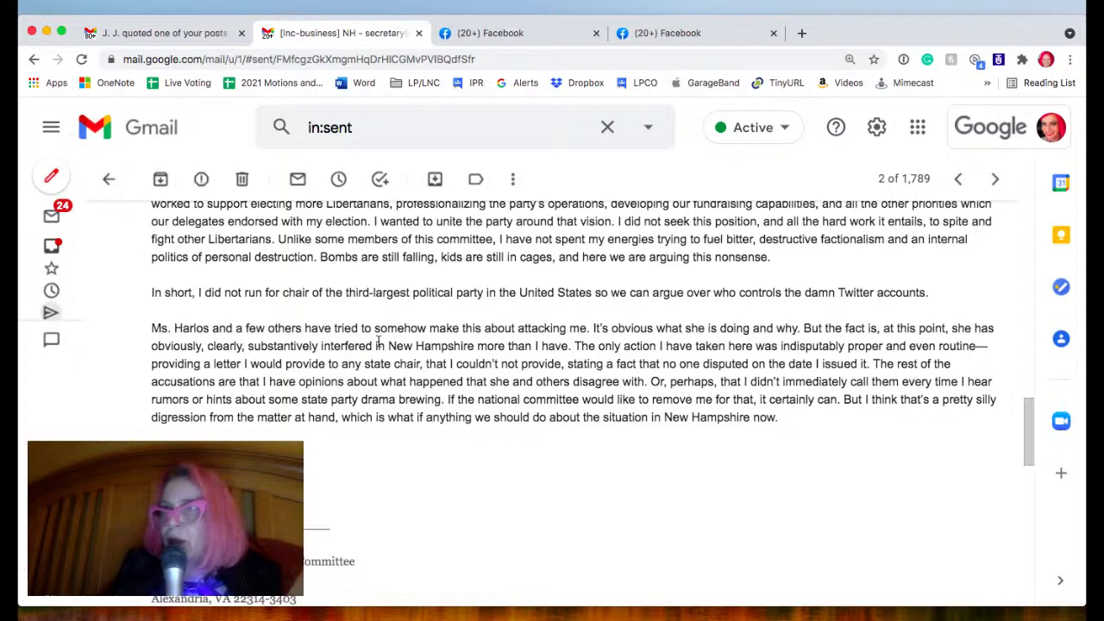
scroll("down", 3)
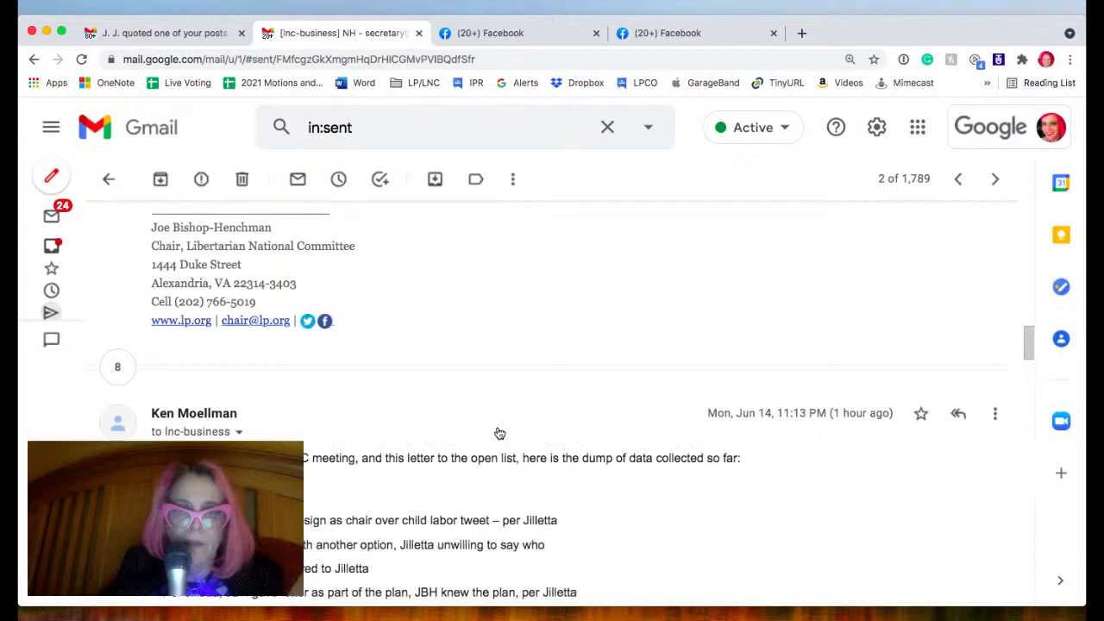
scroll("down", 3)
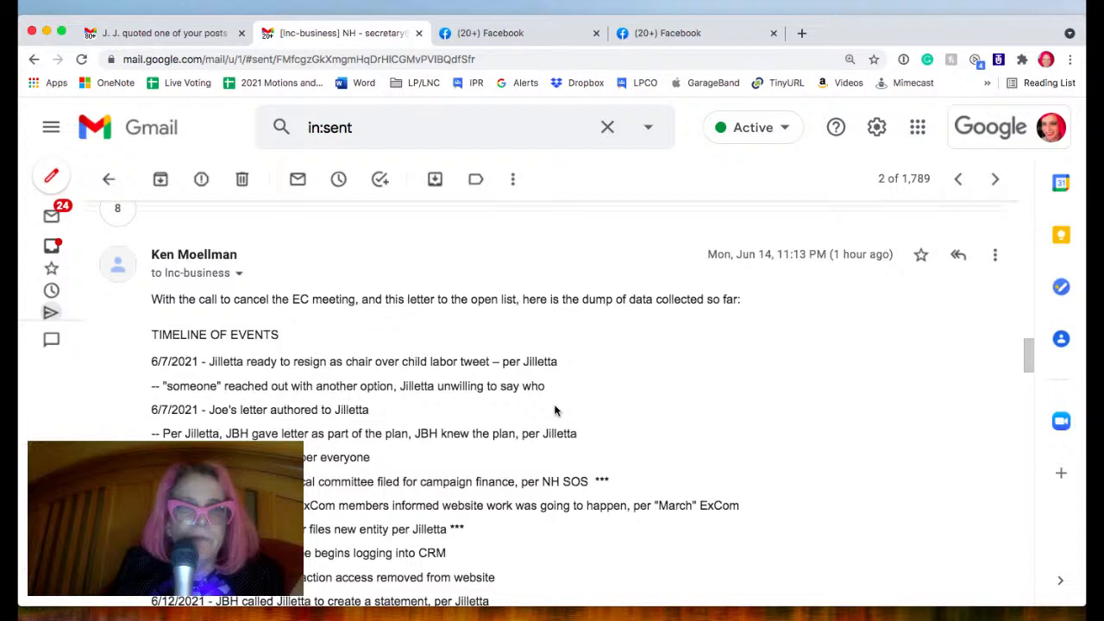
scroll("down", 3)
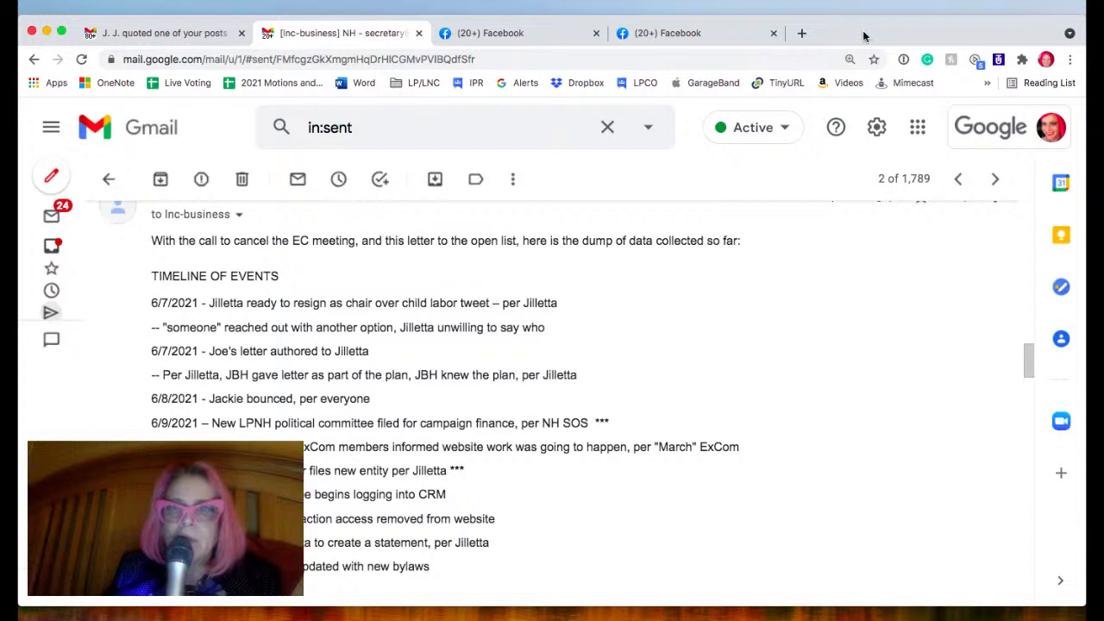
mouse_move(800, 33)
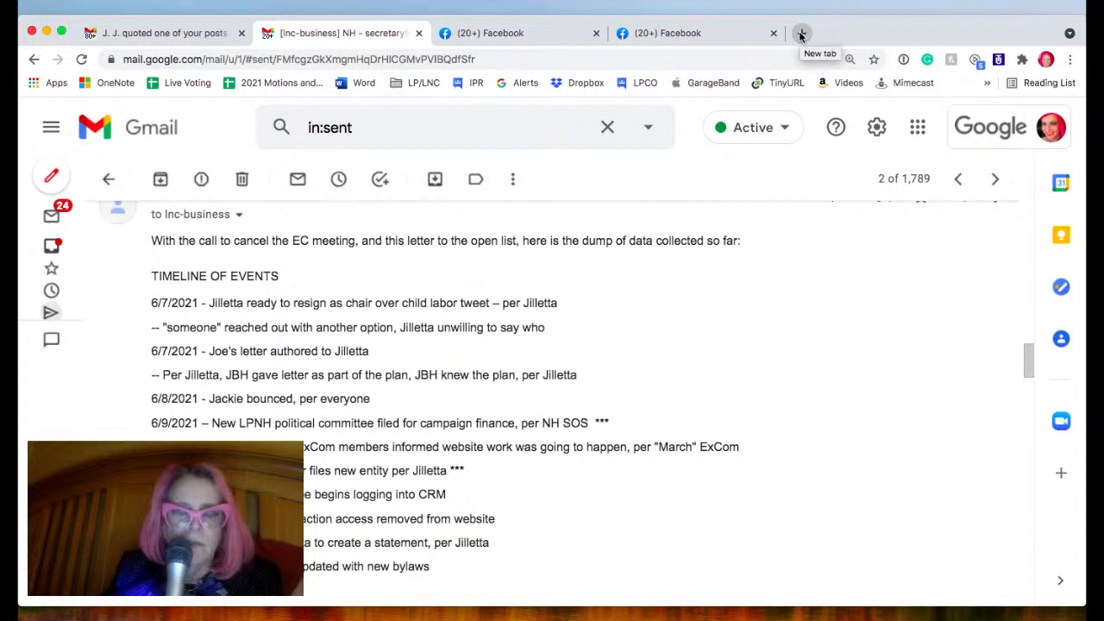